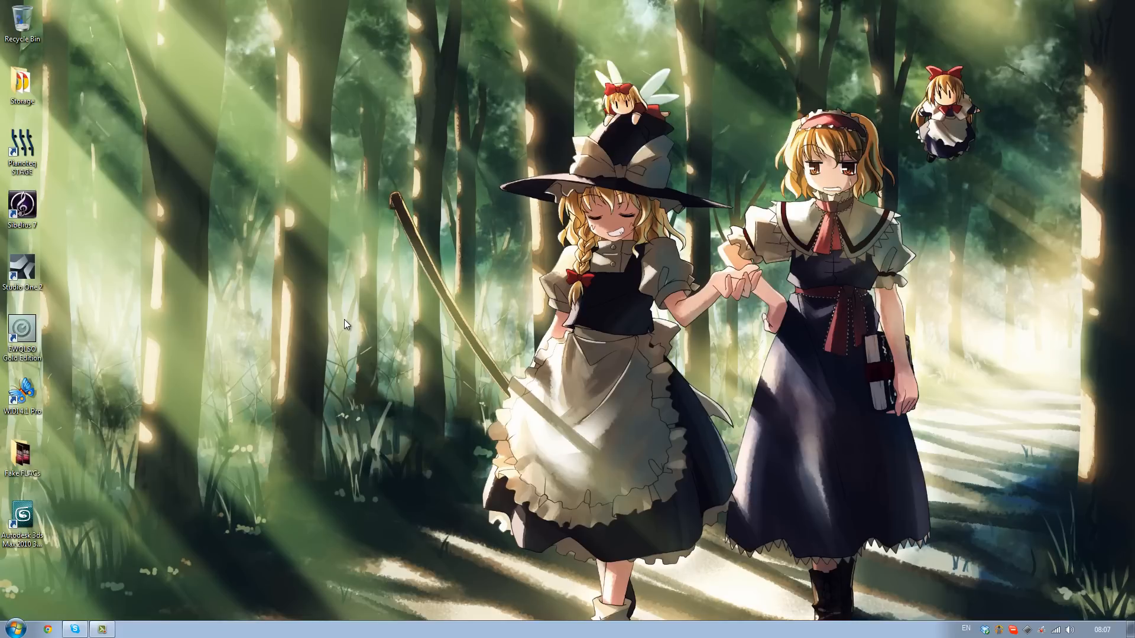
pyautogui.moveTo(341, 328)
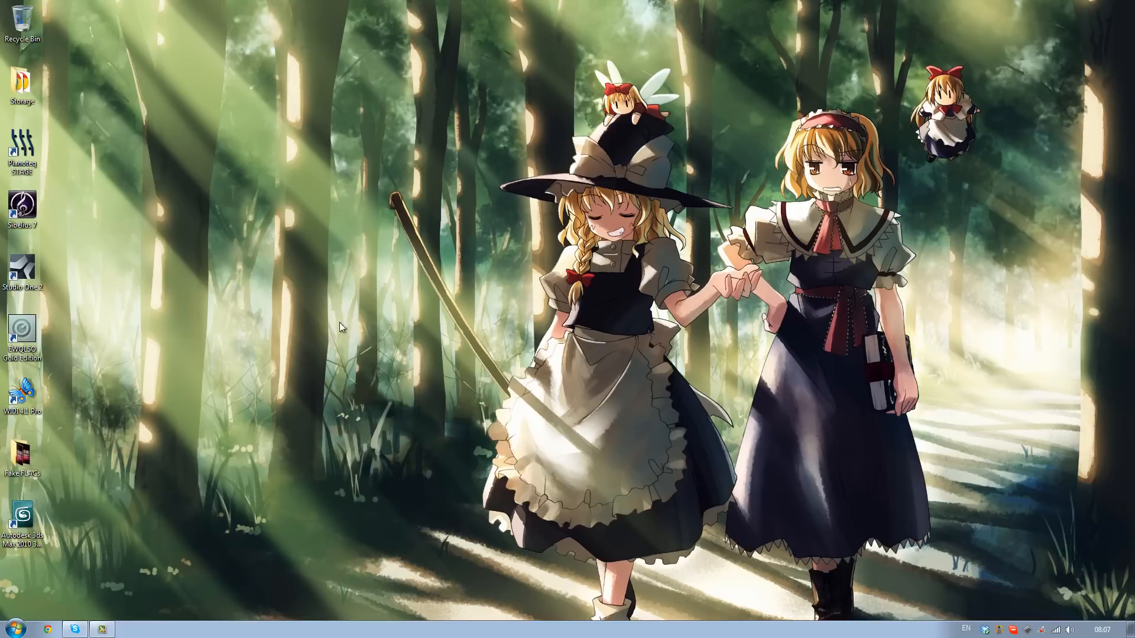
# Open the Fake FLACs folder and select the real 'My Neighbour Totoro - FLAC' file.
pyautogui.doubleClick(23, 454)
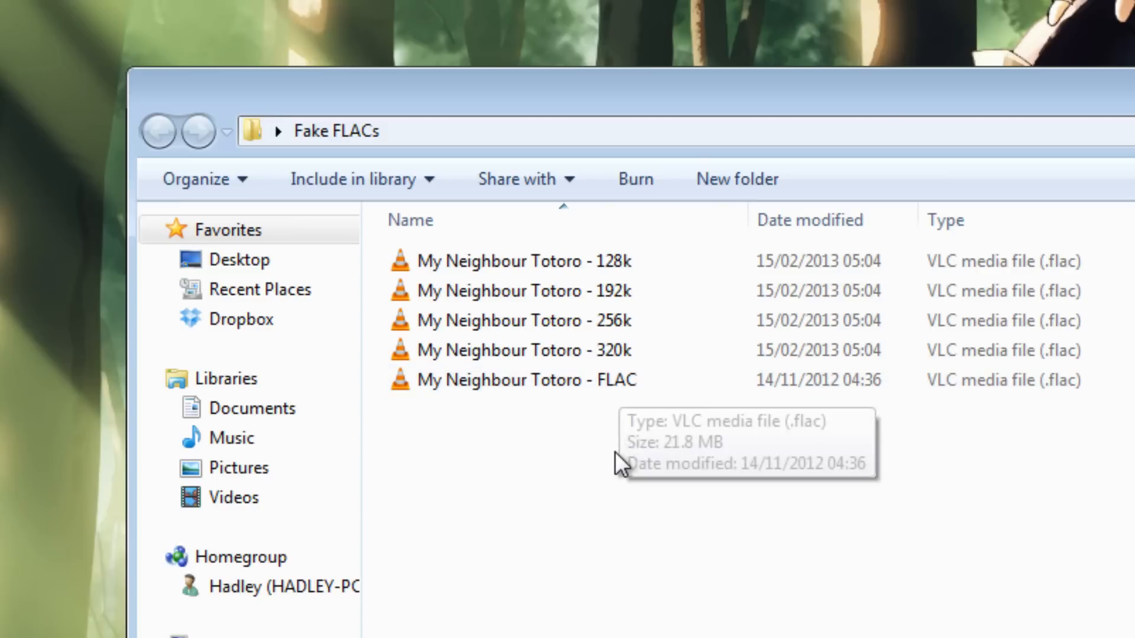
pyautogui.moveTo(620, 501)
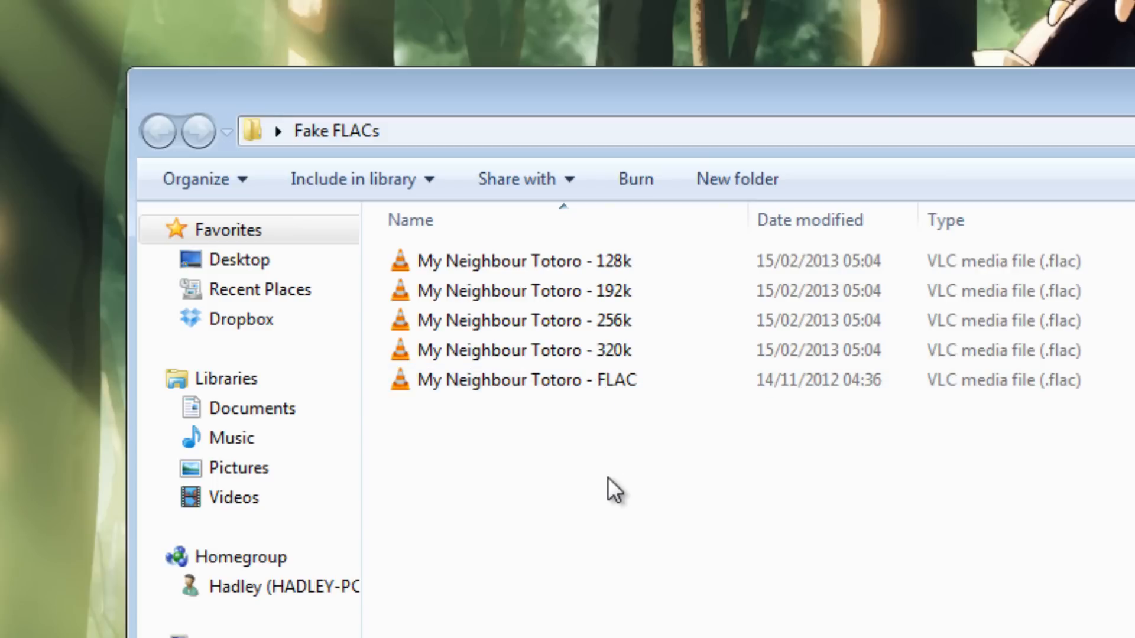
pyautogui.click(514, 262)
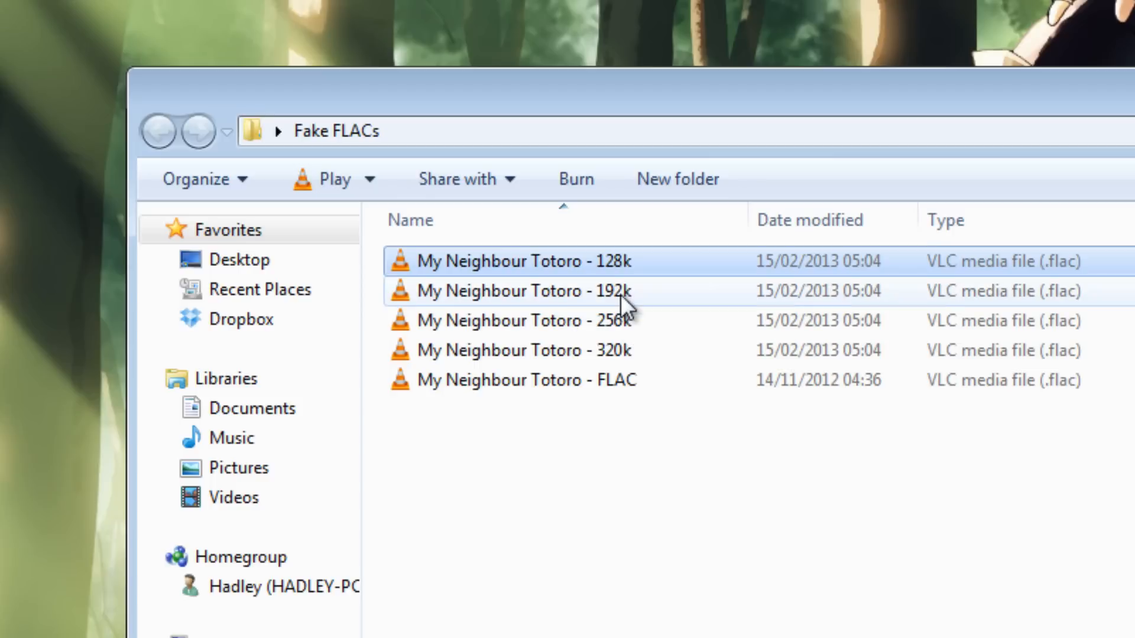
pyautogui.click(521, 320)
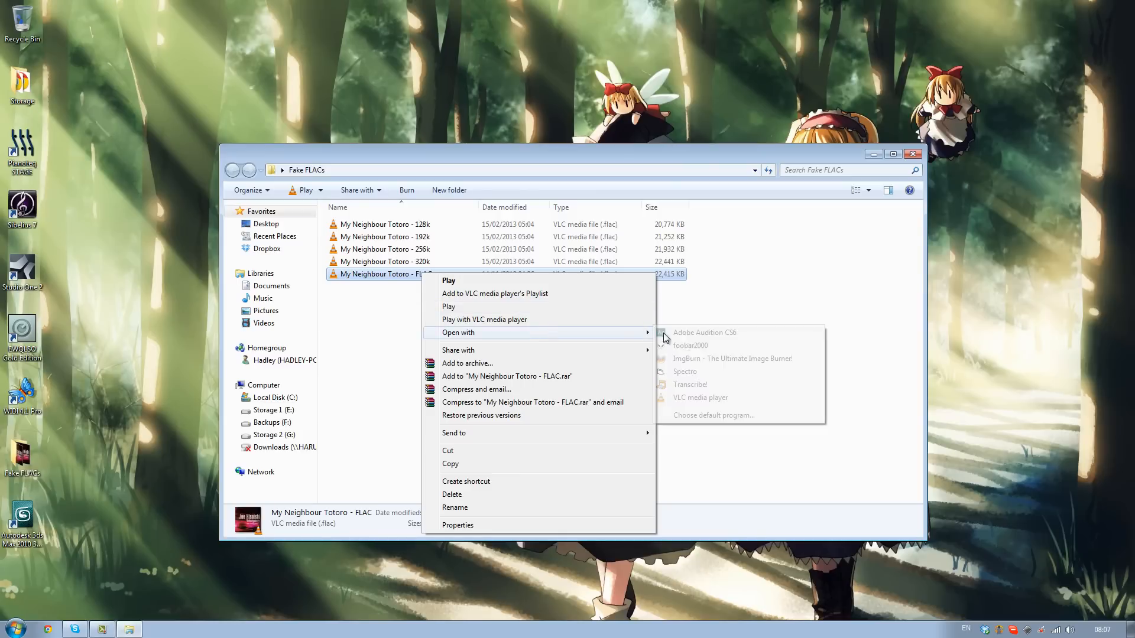
# Load 'My Neighbour Totoro - FLAC.flac' into Spectro to see its 22 kHz spectrogram and 736 kbps vitals.
pyautogui.click(685, 371)
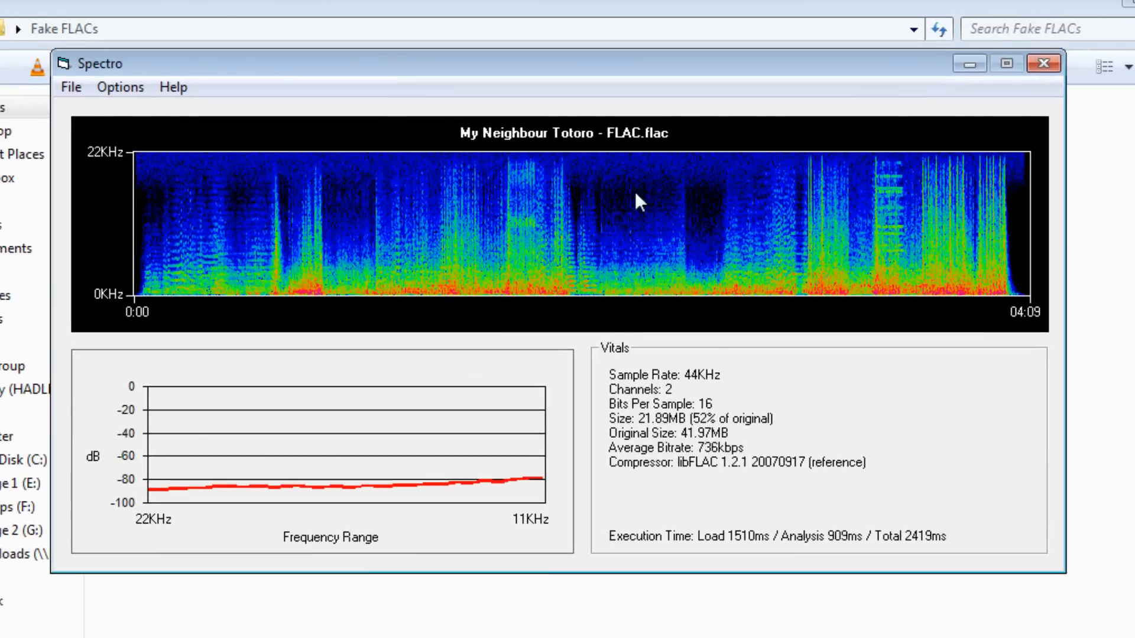
pyautogui.moveTo(324, 225)
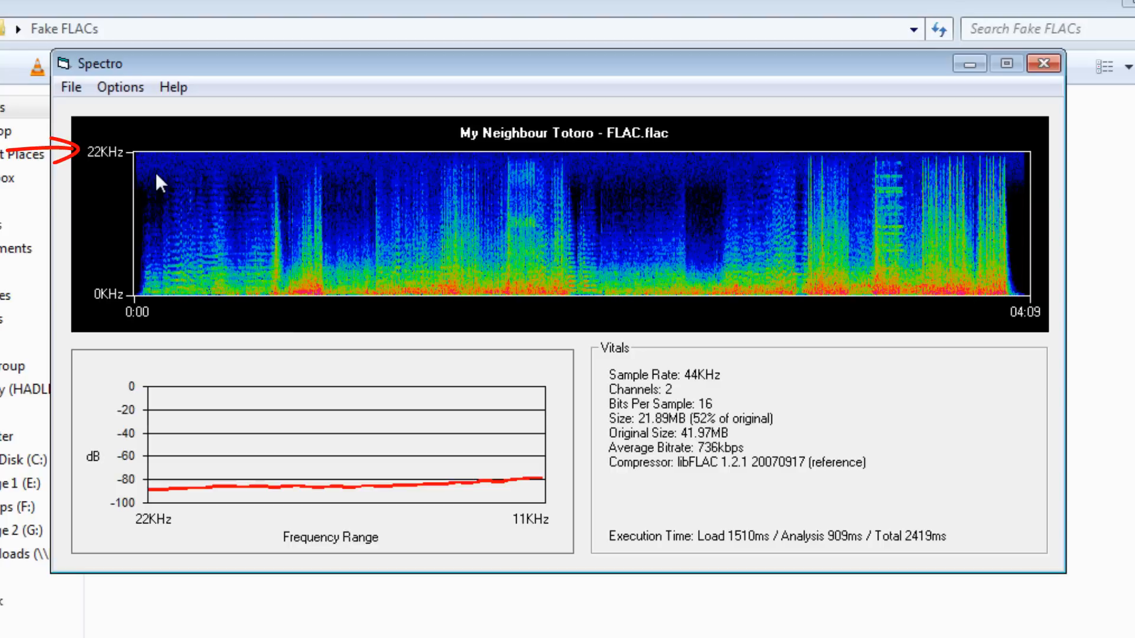
# Show the real FLAC's frequency cutoff line at 22.1 kHz on the spectrogram.
pyautogui.click(119, 87)
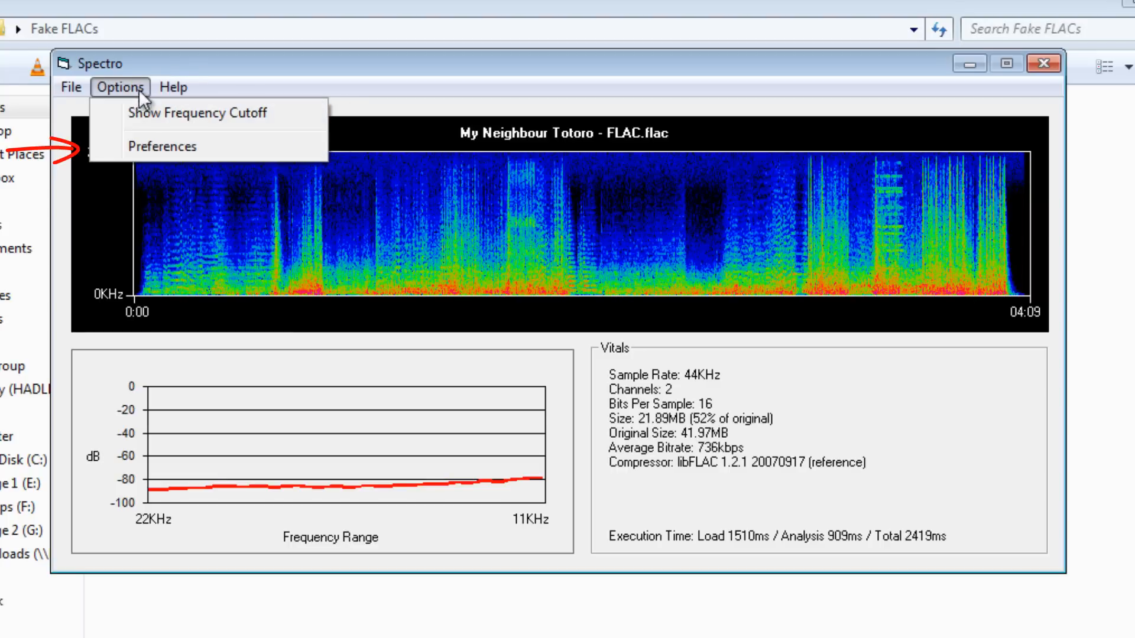
pyautogui.click(197, 113)
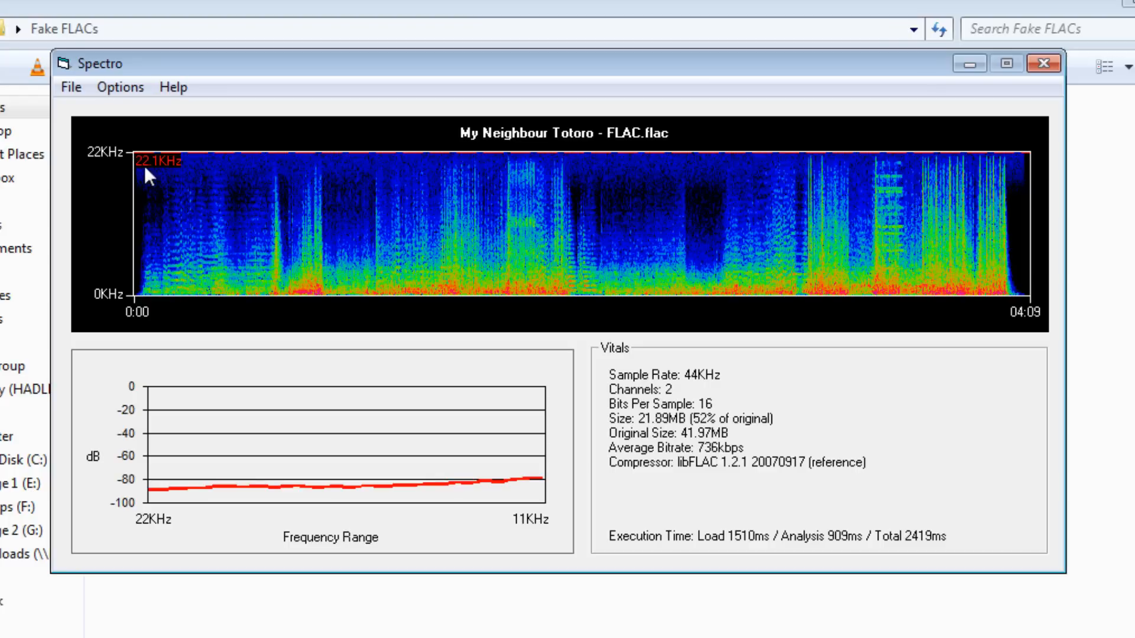
pyautogui.moveTo(206, 376)
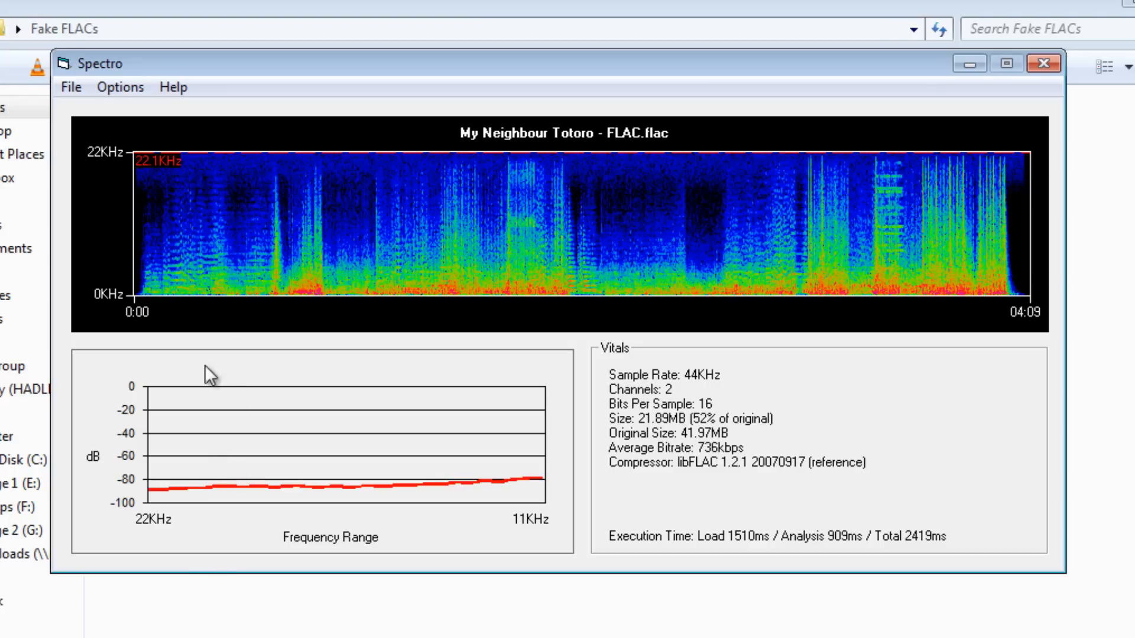
# Open the 320k fake Totoro file in Spectro, which shows a 20.3 kHz cutoff.
pyautogui.click(1041, 63)
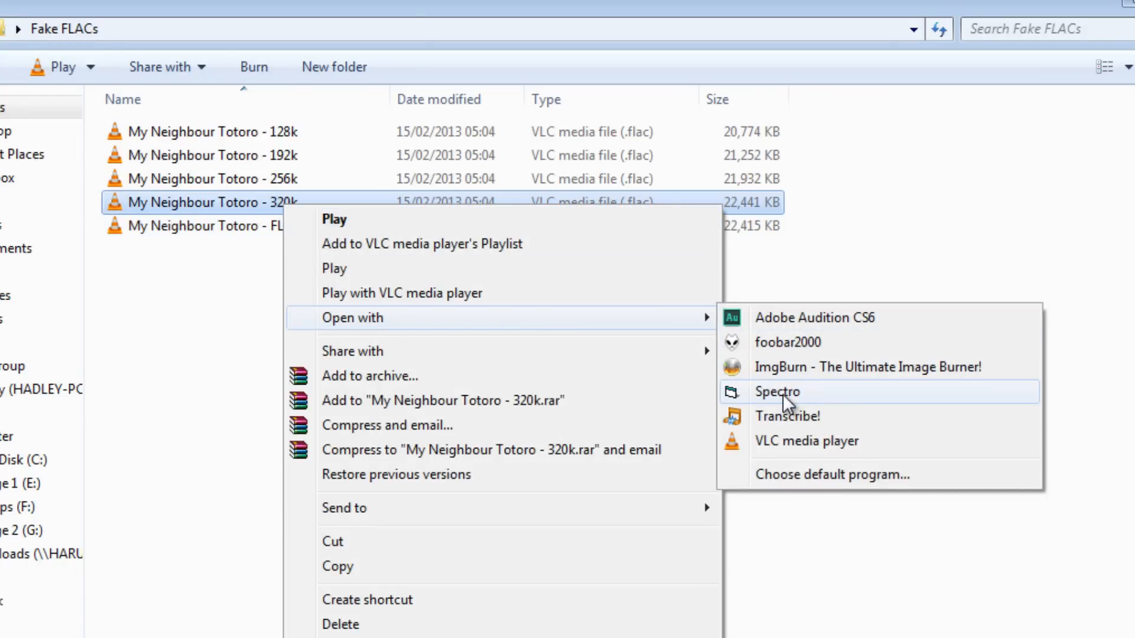
pyautogui.click(776, 392)
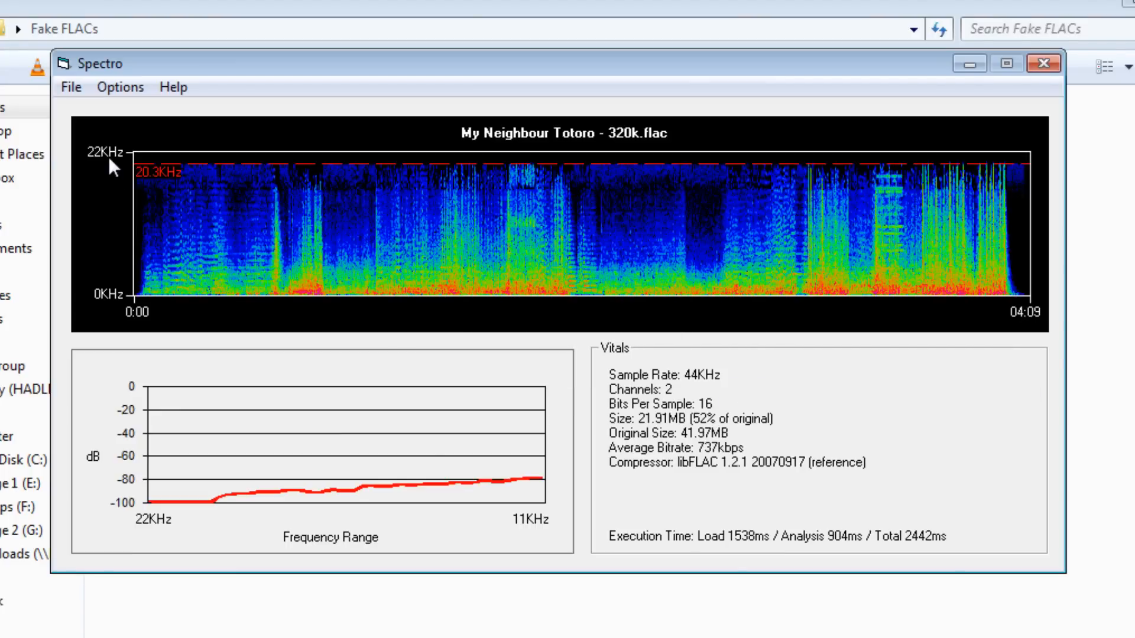
pyautogui.moveTo(161, 185)
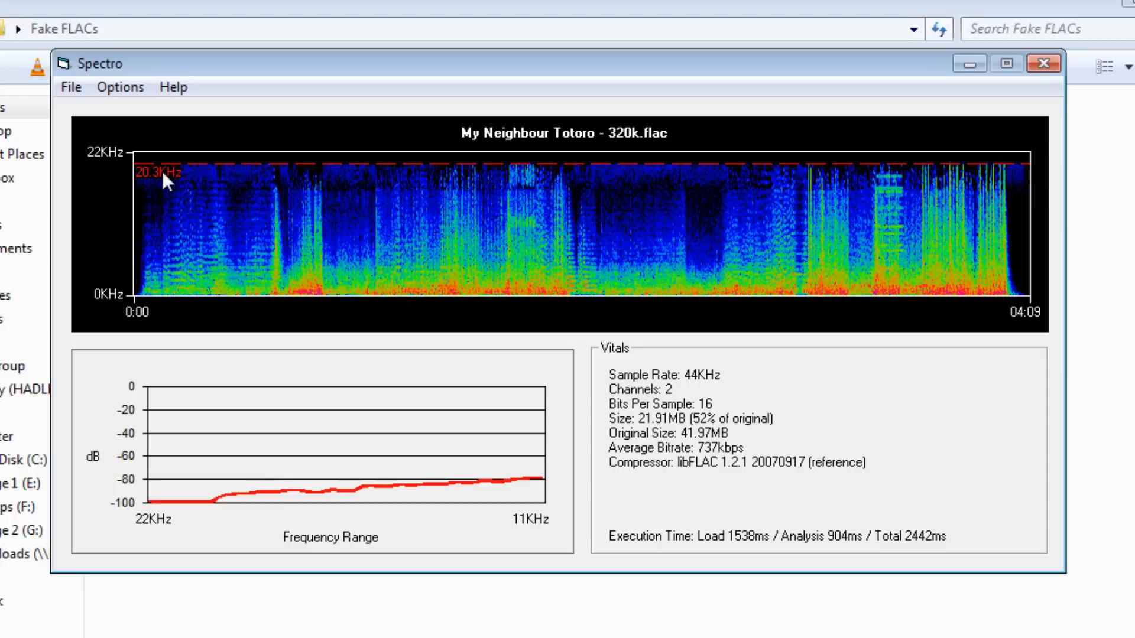
pyautogui.moveTo(142, 183)
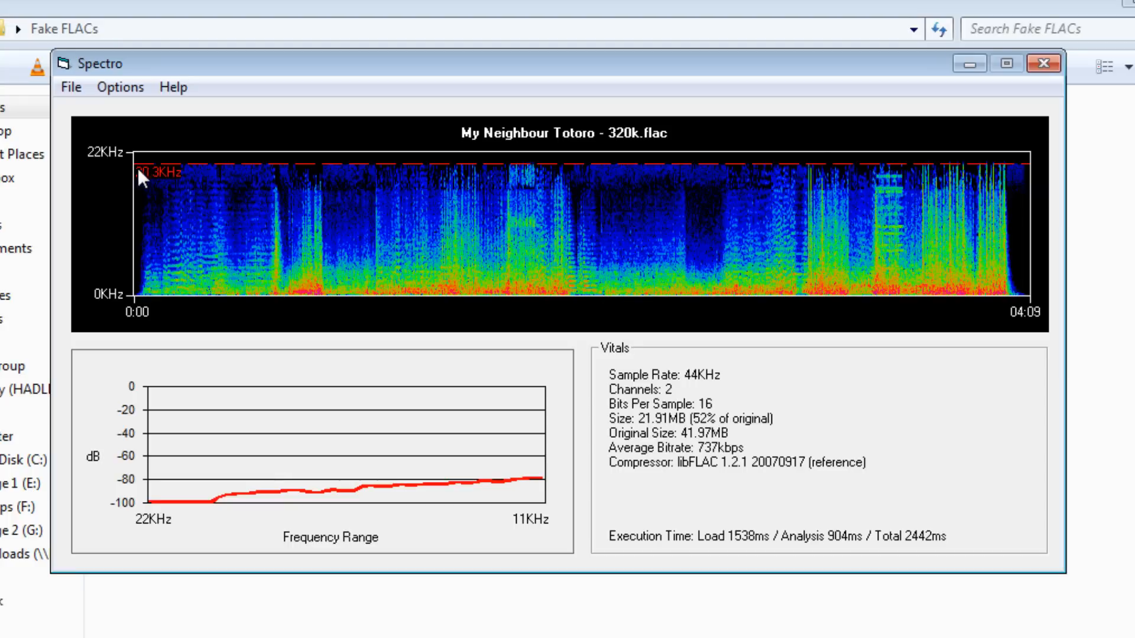
pyautogui.moveTo(155, 175)
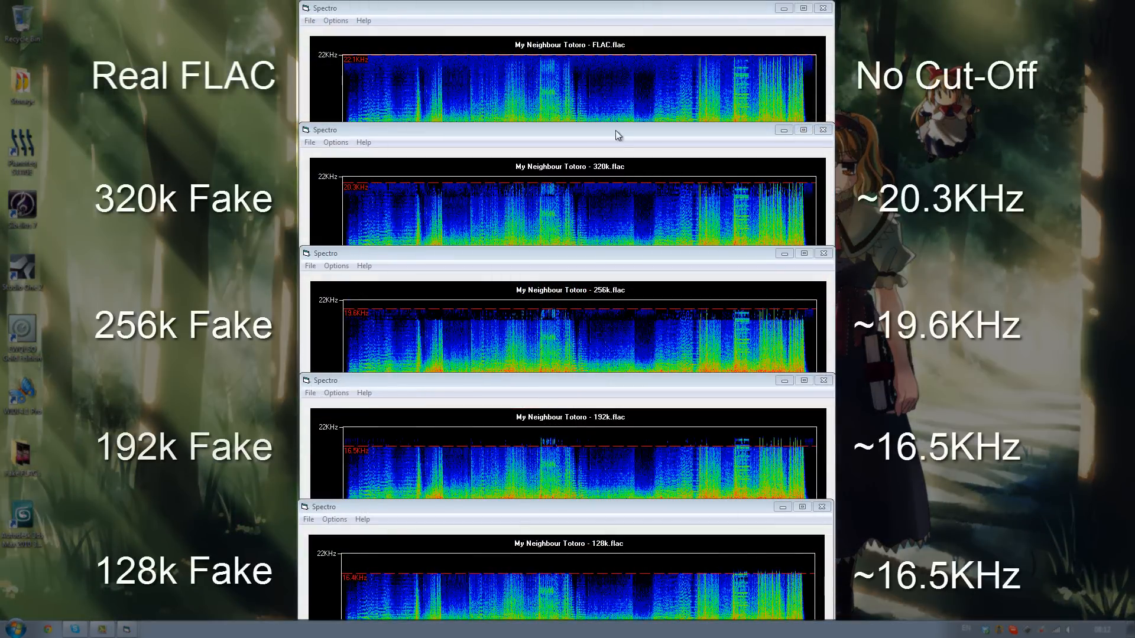
pyautogui.moveTo(603, 300)
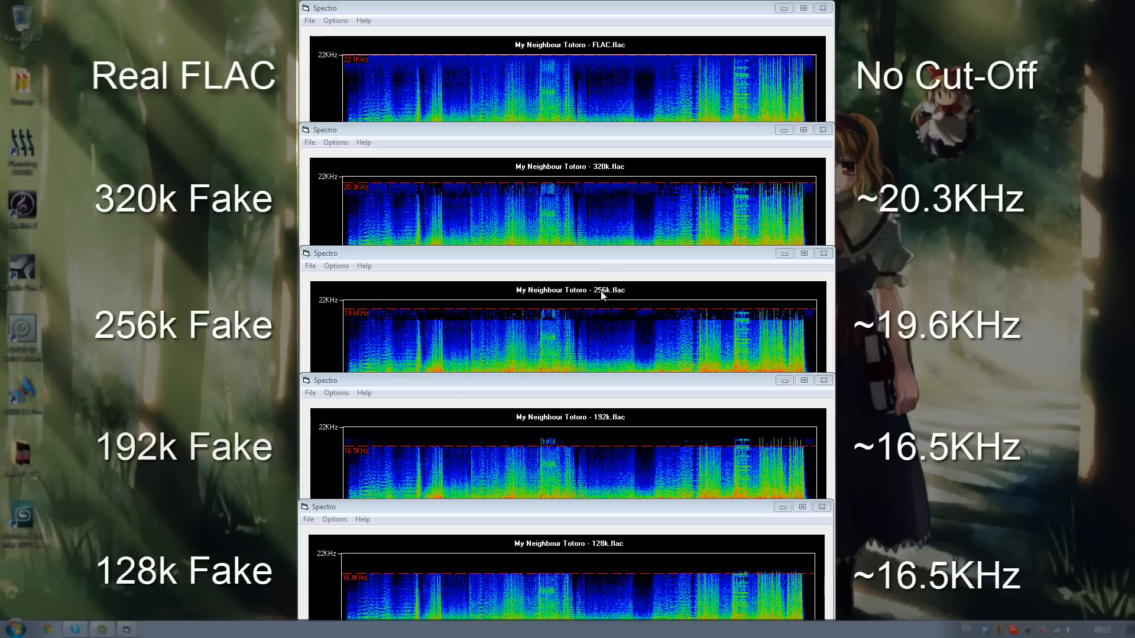
pyautogui.moveTo(617, 552)
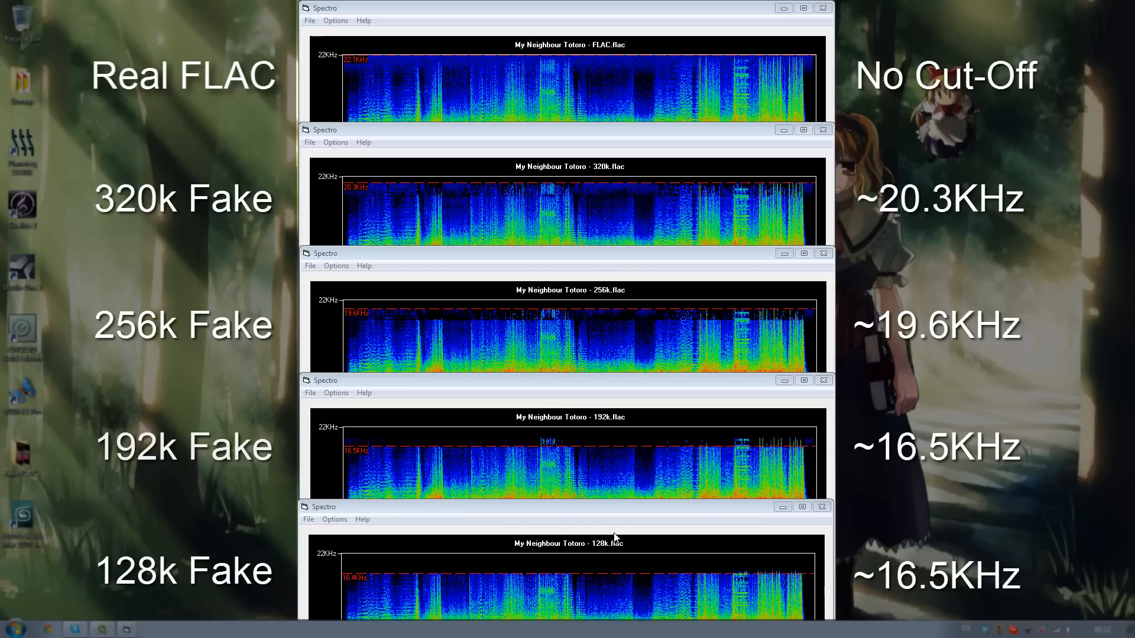